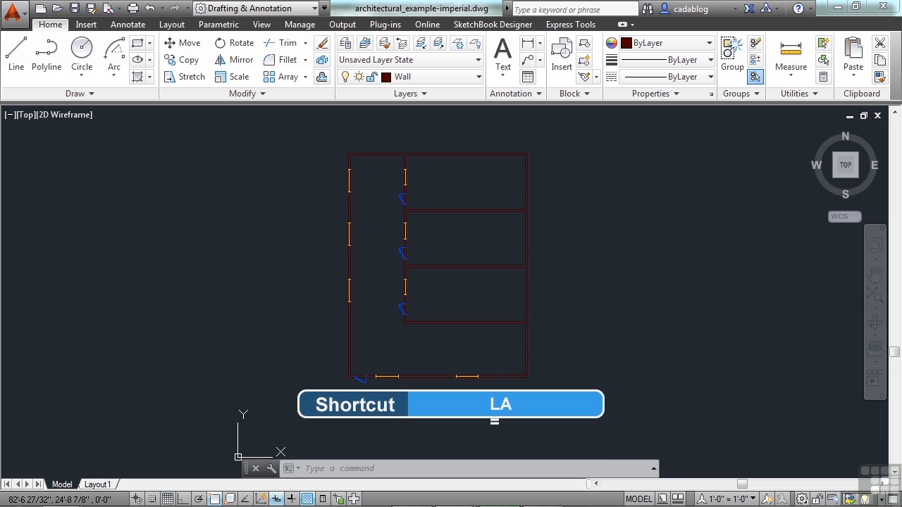
Step: Open the Layer Properties Manager with LA, showing the six existing layers
{"action": "type", "text": "LA"}
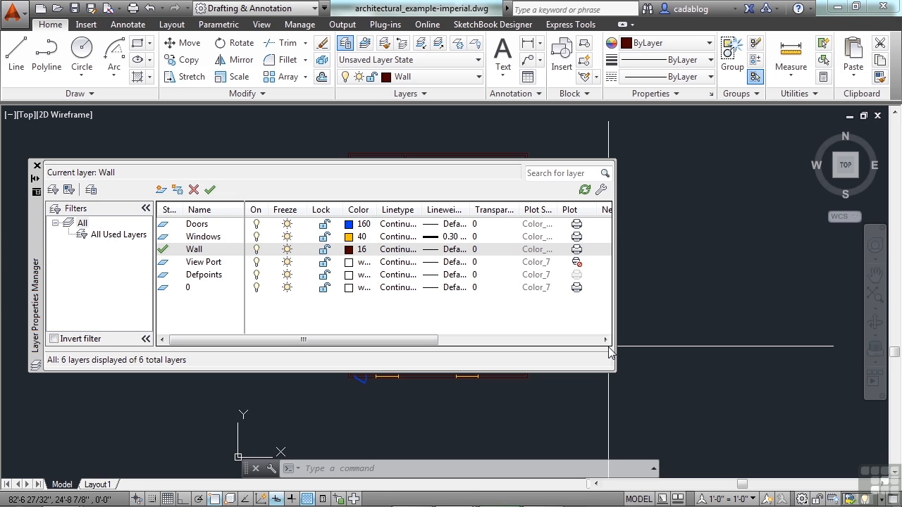
{"action": "mouse_move", "coordinate": [196, 262]}
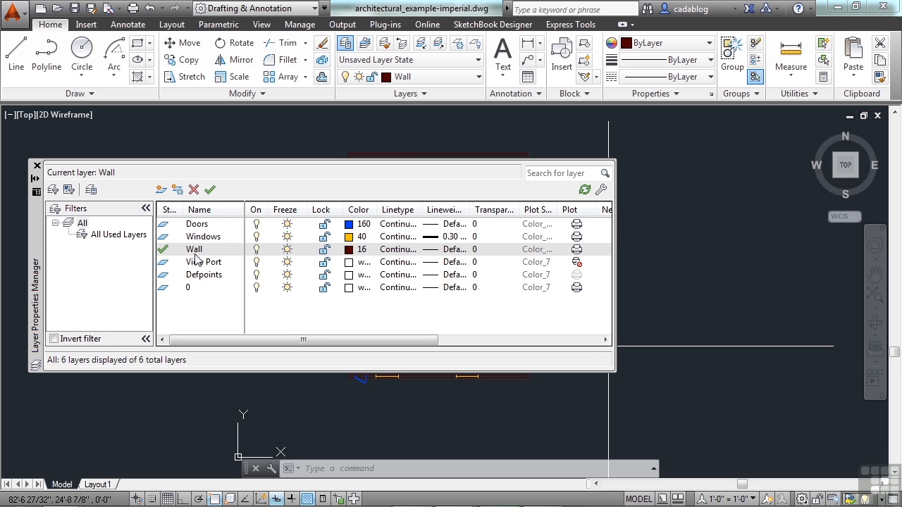
{"action": "mouse_move", "coordinate": [202, 267]}
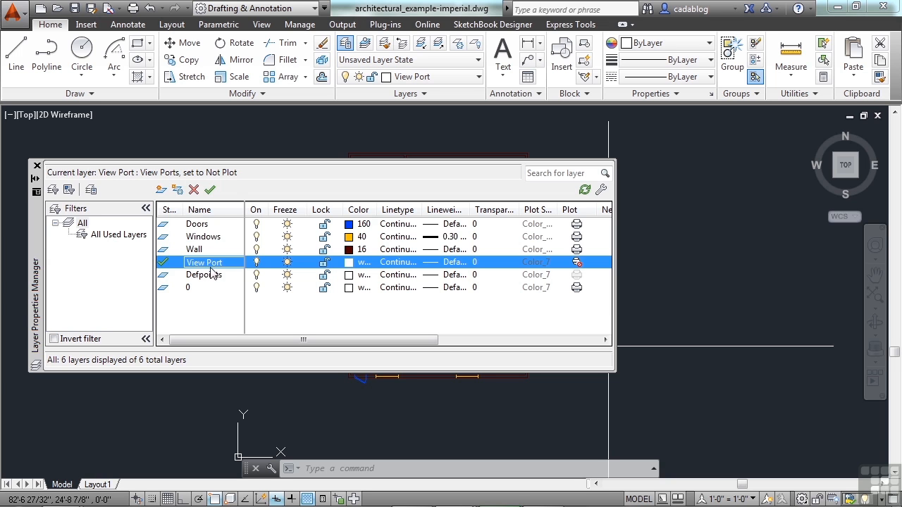
Step: Create Layer1 from the Windows layer, inheriting colour 40 and 0.30 lineweight
{"action": "left_click", "coordinate": [203, 236]}
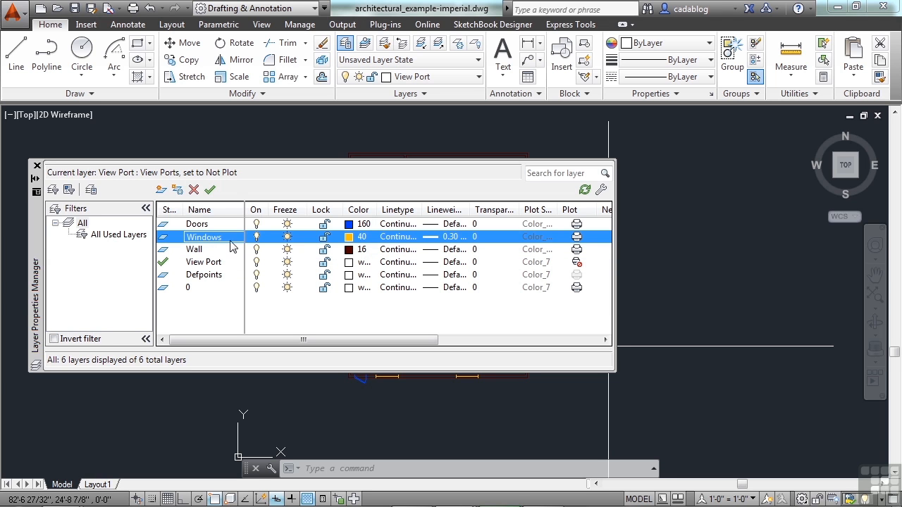
{"action": "mouse_move", "coordinate": [177, 205]}
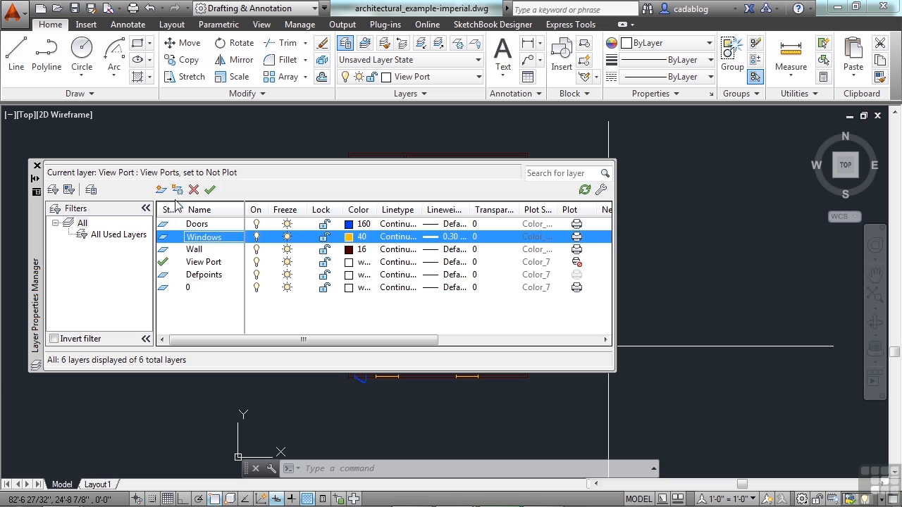
{"action": "mouse_move", "coordinate": [162, 189]}
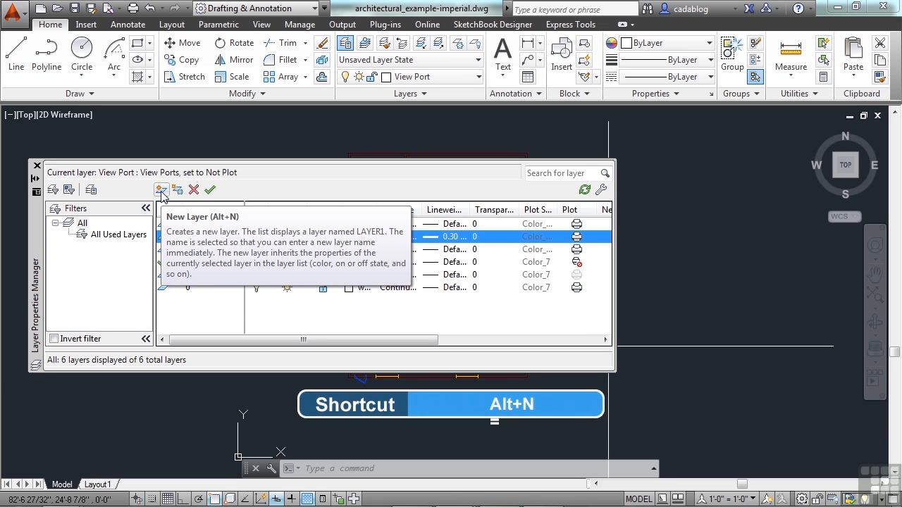
{"action": "left_click", "coordinate": [161, 191]}
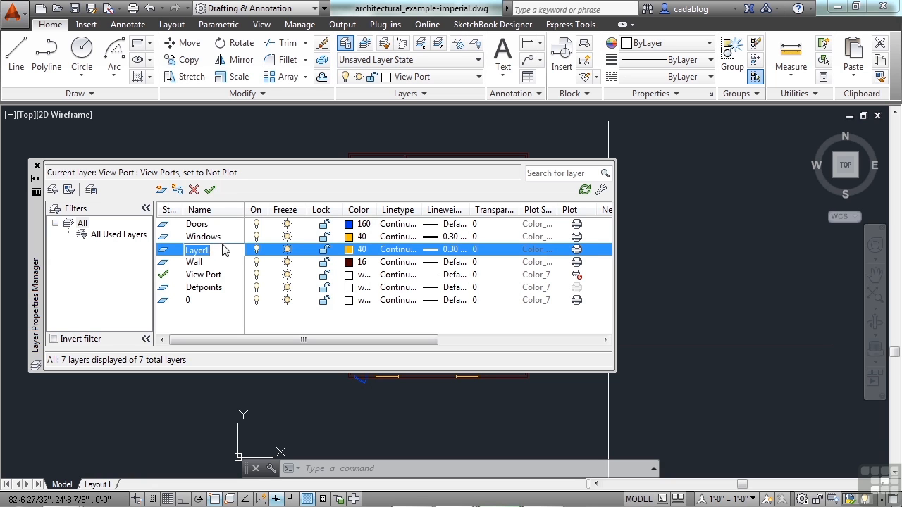
{"action": "mouse_move", "coordinate": [241, 244]}
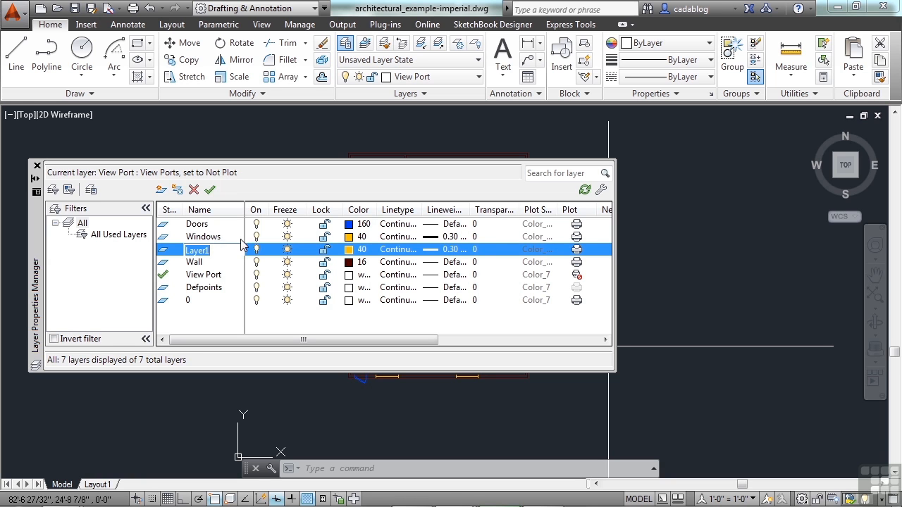
{"action": "mouse_move", "coordinate": [222, 242]}
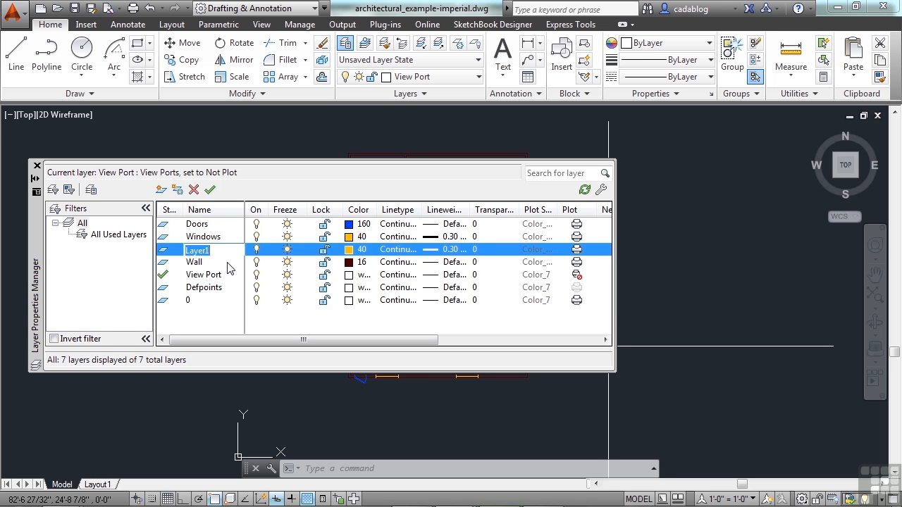
{"action": "mouse_move", "coordinate": [310, 277]}
{"action": "type", "text": "Windows-"}
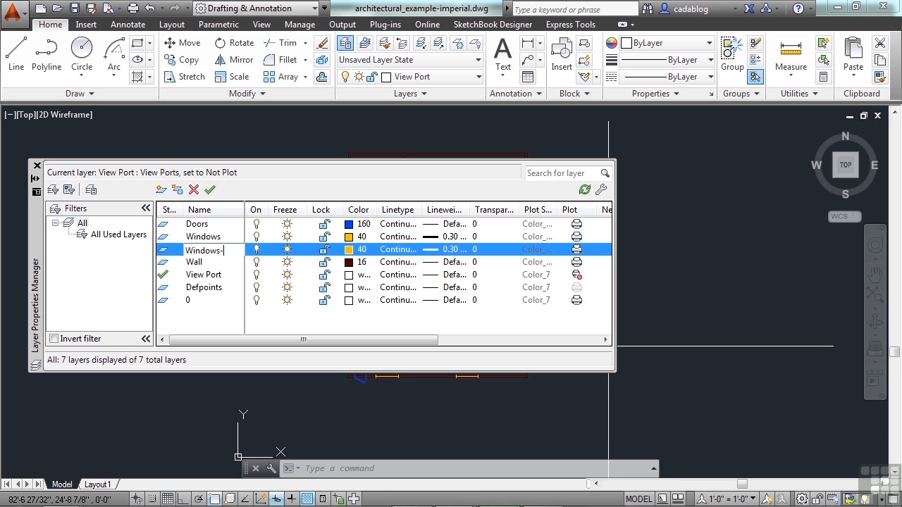
Step: Change the Layer1 name to Windows-Bay
{"action": "type", "text": "Bay"}
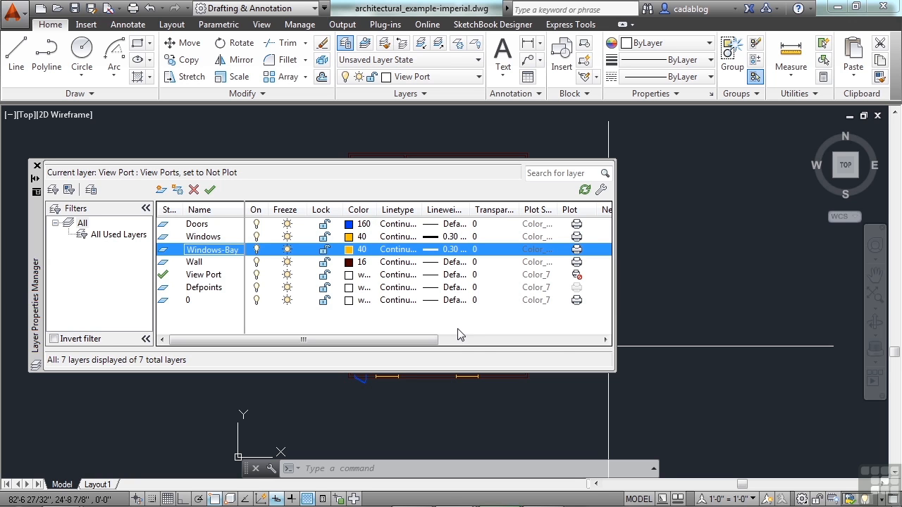
{"action": "mouse_move", "coordinate": [459, 334]}
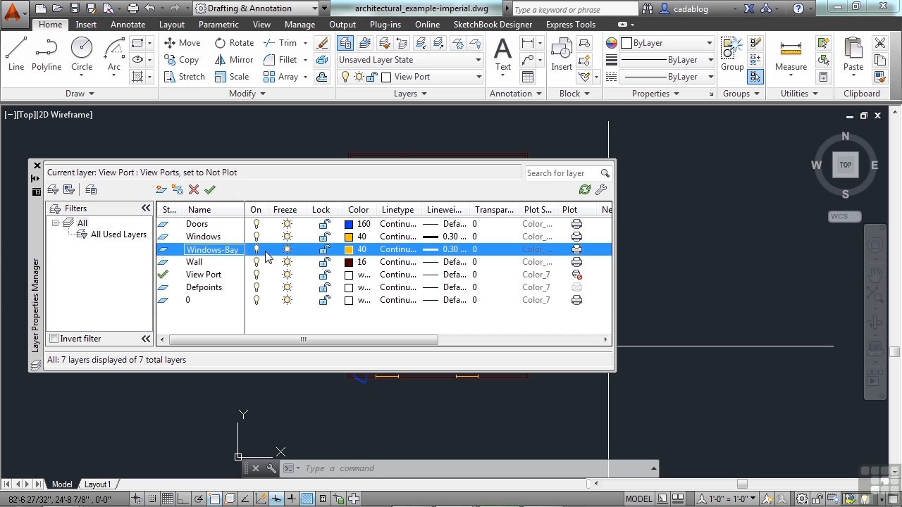
{"action": "mouse_move", "coordinate": [437, 261]}
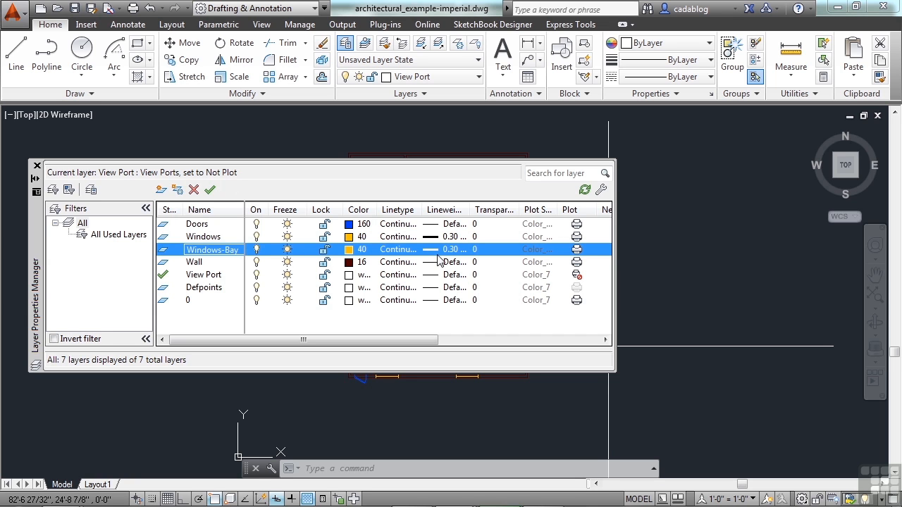
{"action": "mouse_move", "coordinate": [310, 298]}
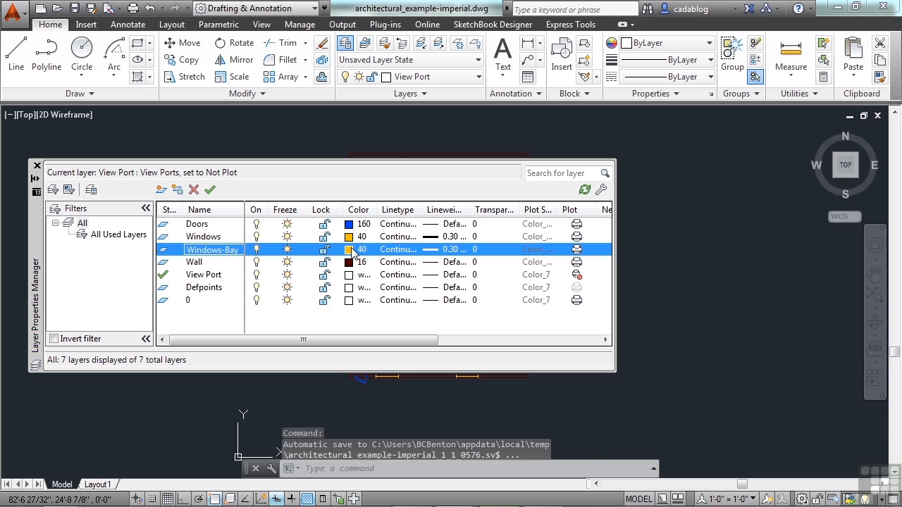
Step: Set Windows-Bay to green (colour 3) and a 0.15 mm lineweight
{"action": "left_click", "coordinate": [353, 249]}
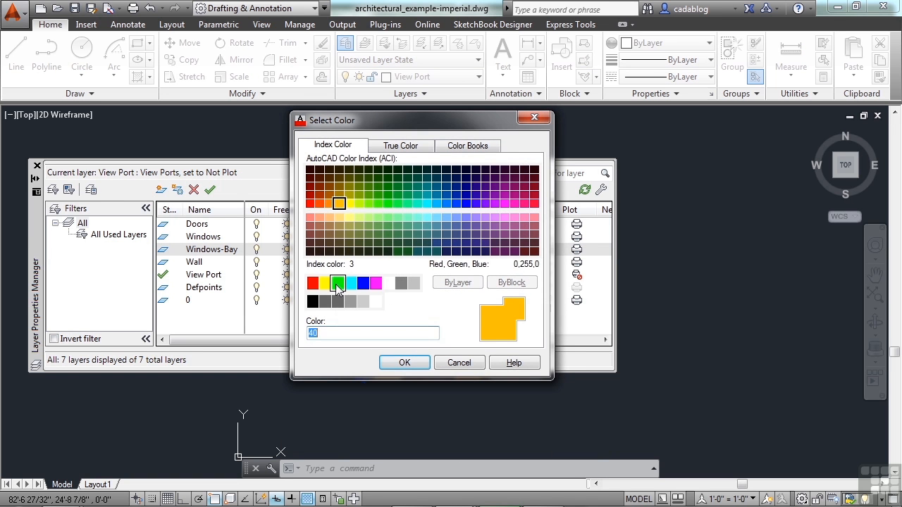
{"action": "left_click", "coordinate": [404, 363]}
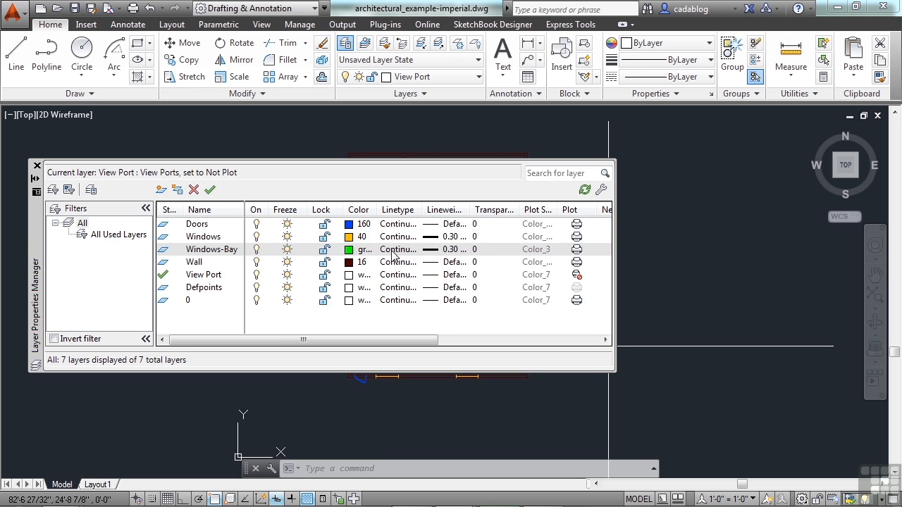
{"action": "left_click", "coordinate": [398, 249]}
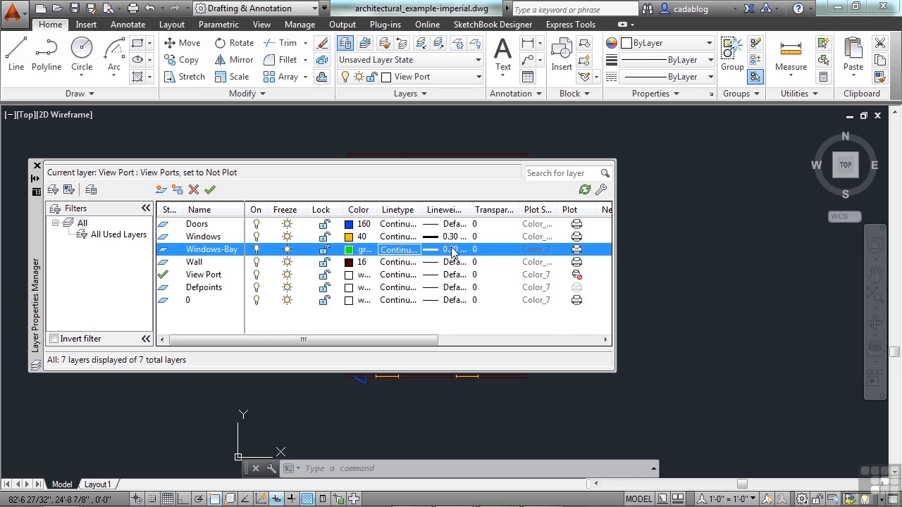
{"action": "left_click", "coordinate": [449, 249]}
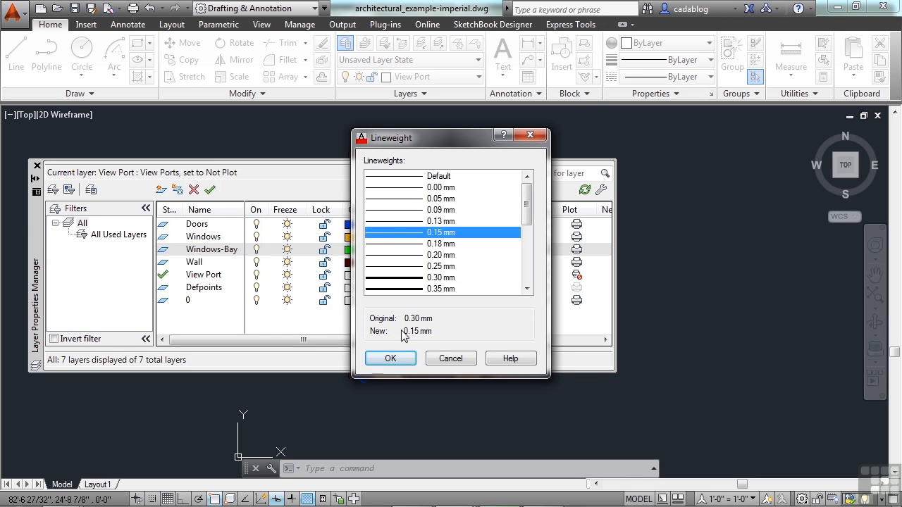
{"action": "left_click", "coordinate": [390, 358]}
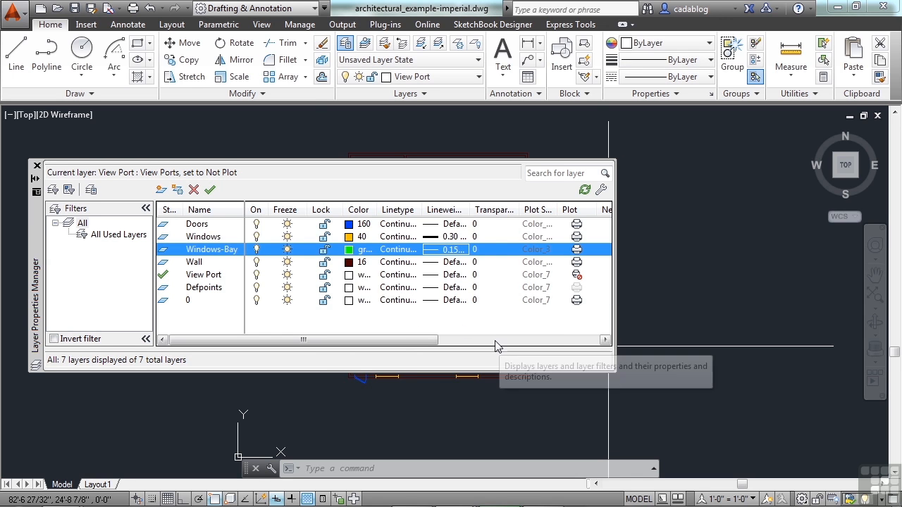
{"action": "mouse_move", "coordinate": [282, 288]}
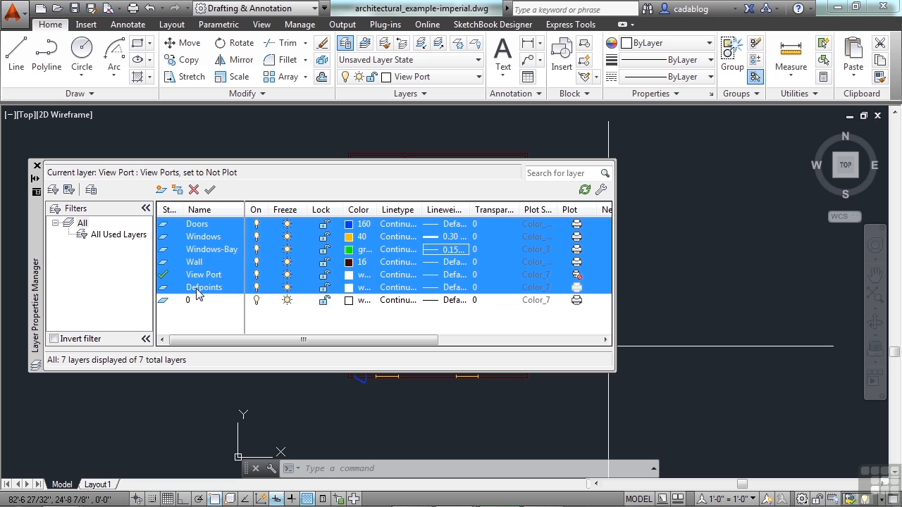
Step: Select Windows-Bay through 0, lock them, and set blue, PHANTOM2, 0.30 lineweight
{"action": "left_click", "coordinate": [188, 300]}
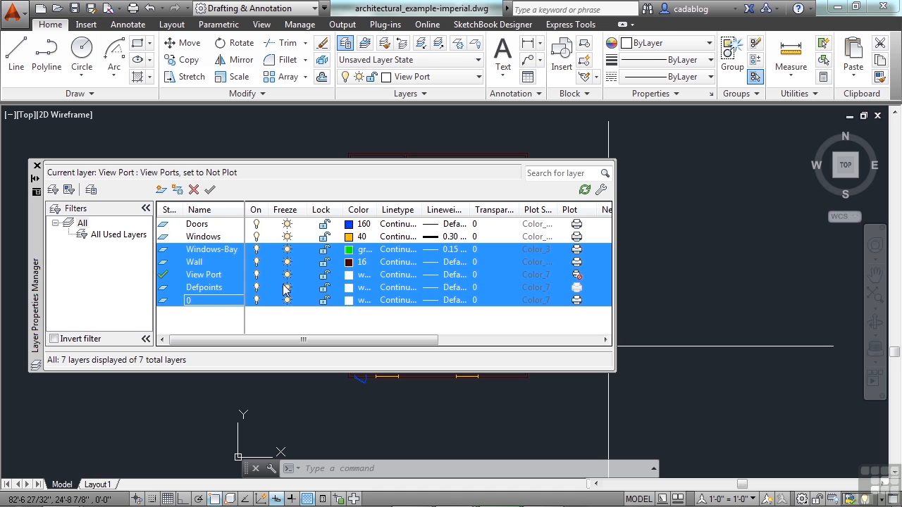
{"action": "left_click", "coordinate": [324, 275]}
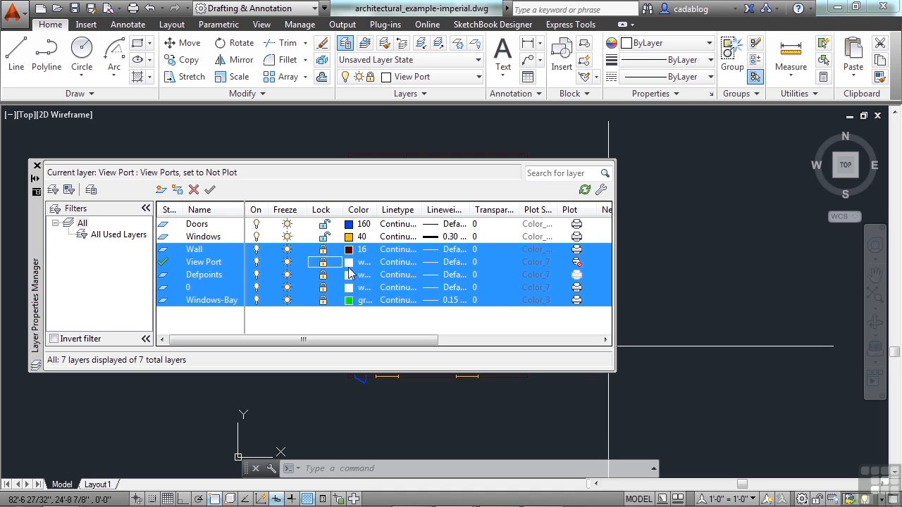
{"action": "left_click", "coordinate": [349, 262]}
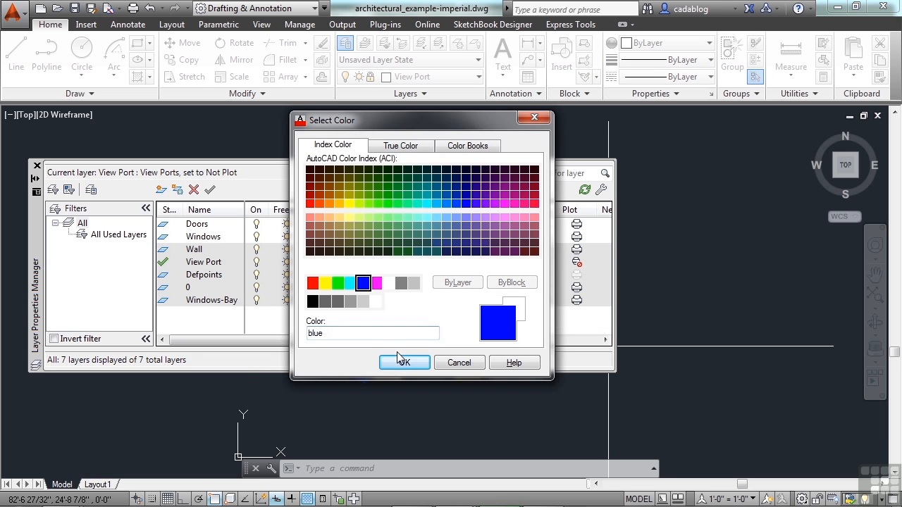
{"action": "left_click", "coordinate": [404, 363]}
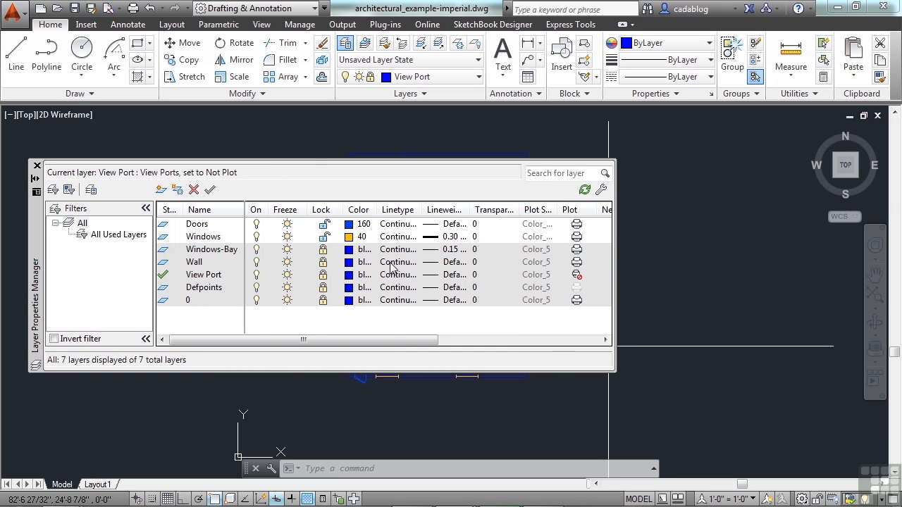
{"action": "left_click", "coordinate": [396, 262]}
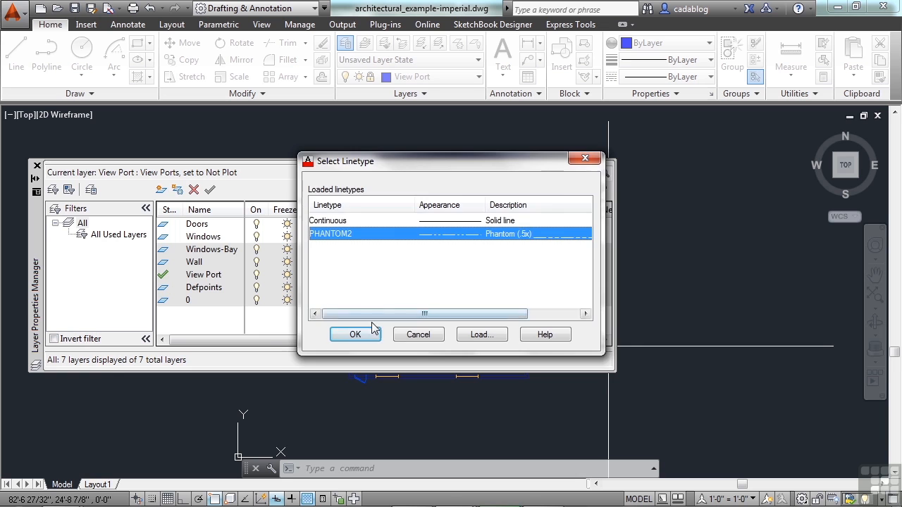
{"action": "left_click", "coordinate": [355, 334]}
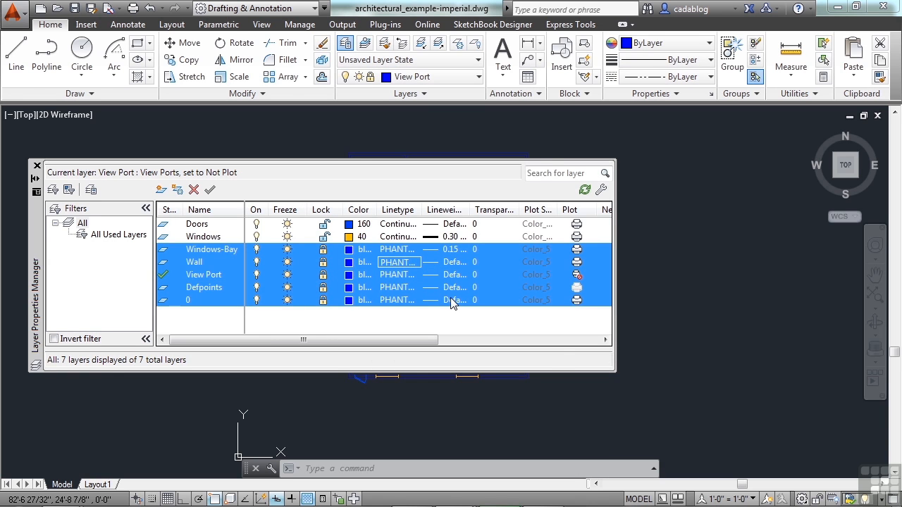
{"action": "left_click", "coordinate": [402, 331]}
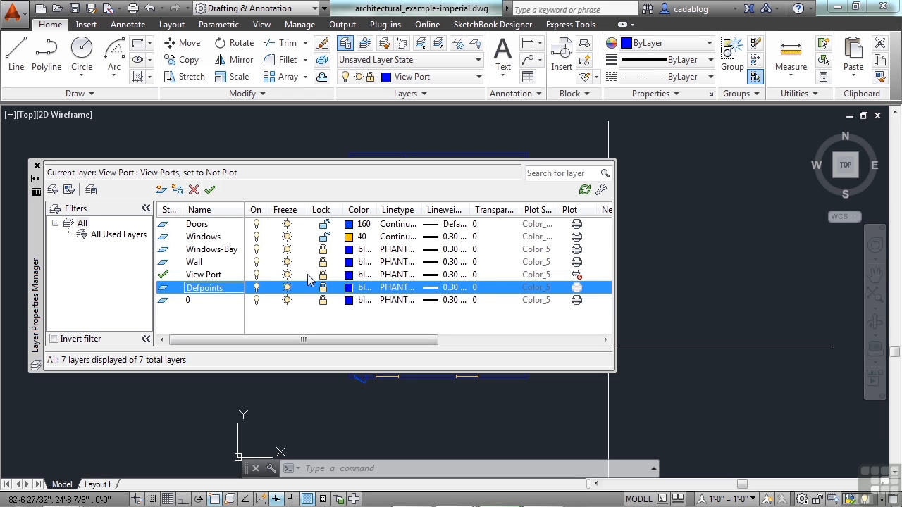
Step: Make Windows-Bay magenta and Defpoints cyan
{"action": "left_click", "coordinate": [212, 249]}
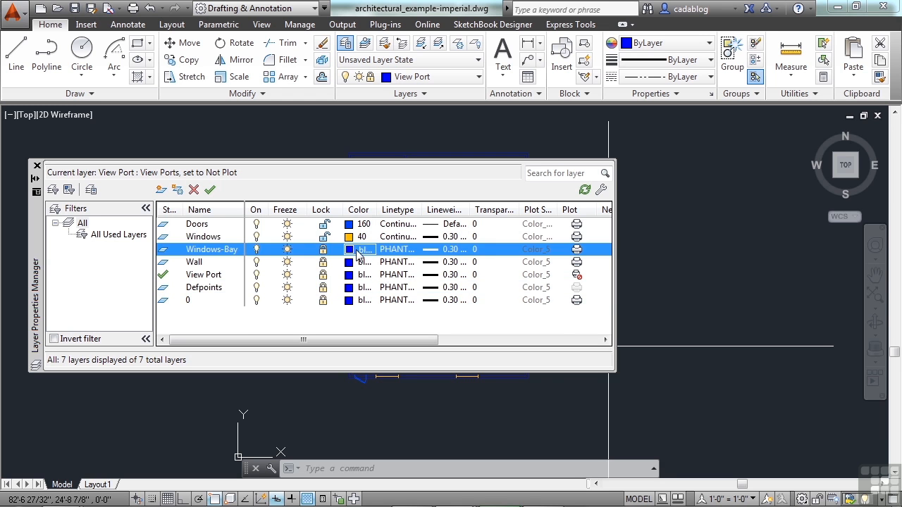
{"action": "left_click", "coordinate": [349, 249]}
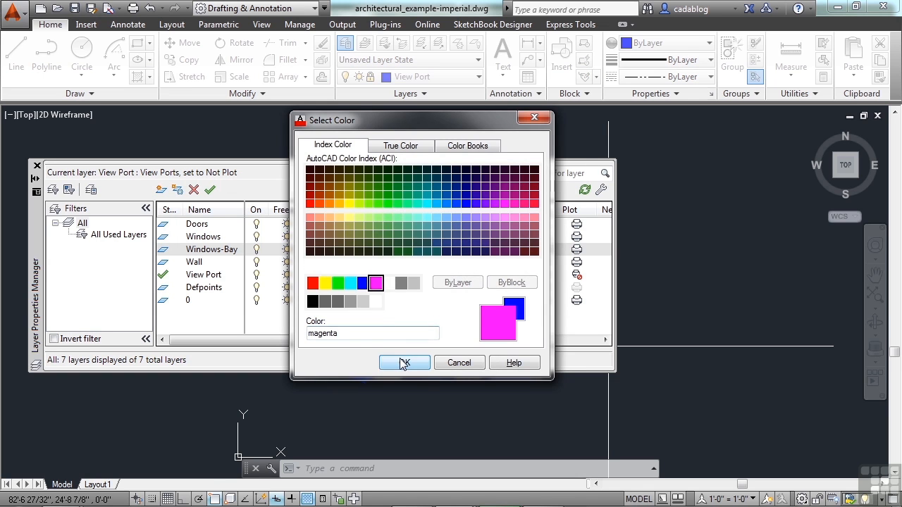
{"action": "left_click", "coordinate": [404, 362]}
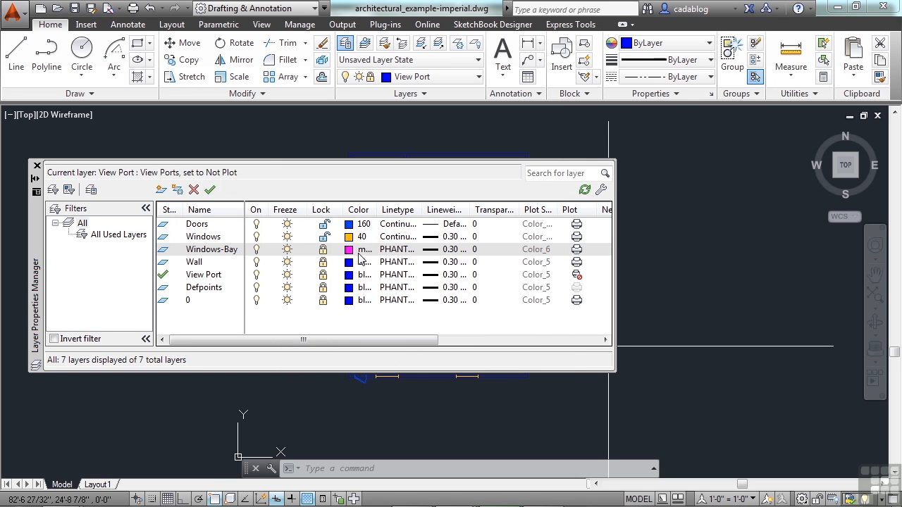
{"action": "mouse_move", "coordinate": [361, 258]}
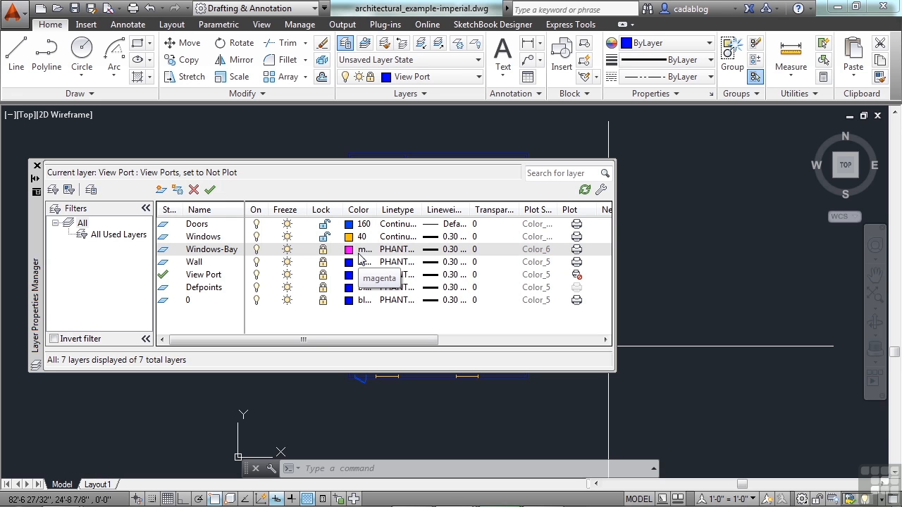
{"action": "left_click", "coordinate": [348, 248]}
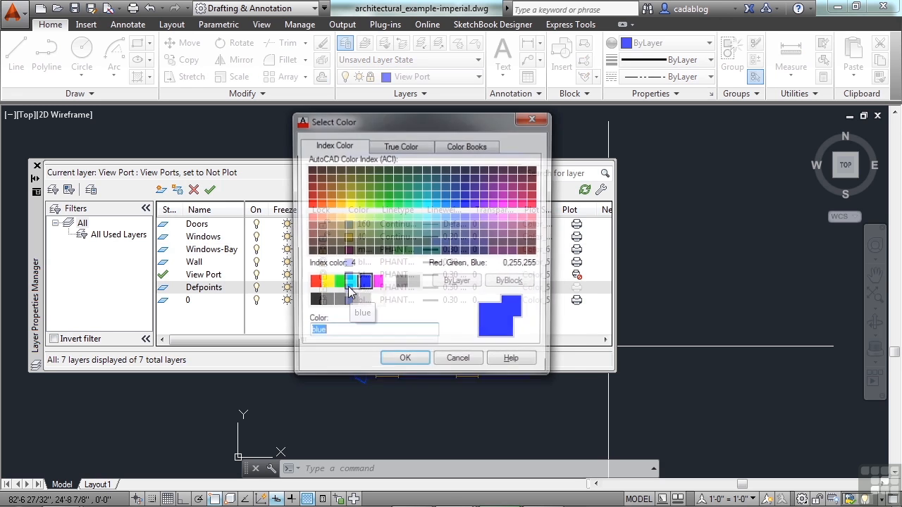
{"action": "left_click", "coordinate": [349, 283]}
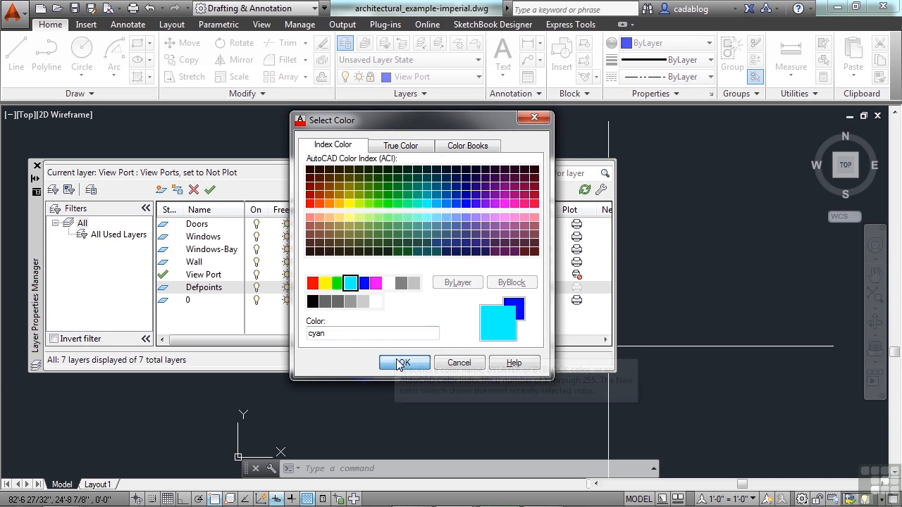
{"action": "left_click", "coordinate": [404, 363]}
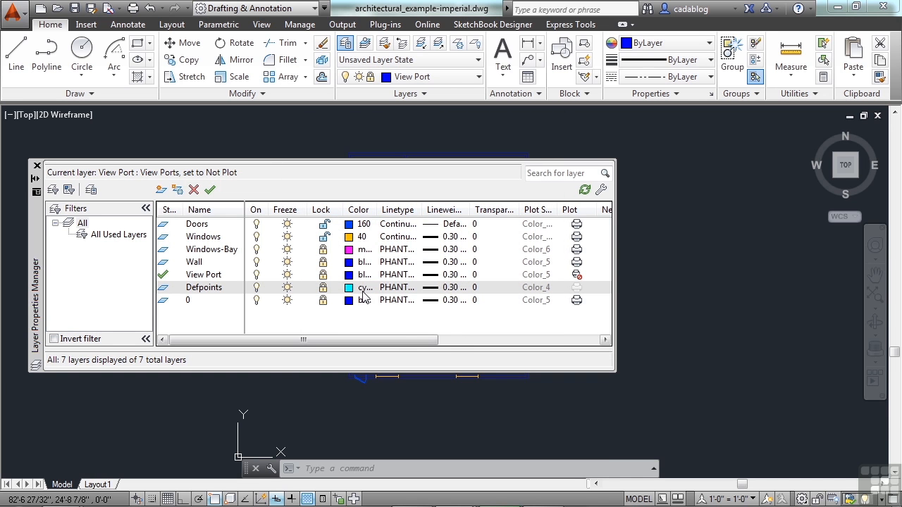
{"action": "mouse_move", "coordinate": [360, 296]}
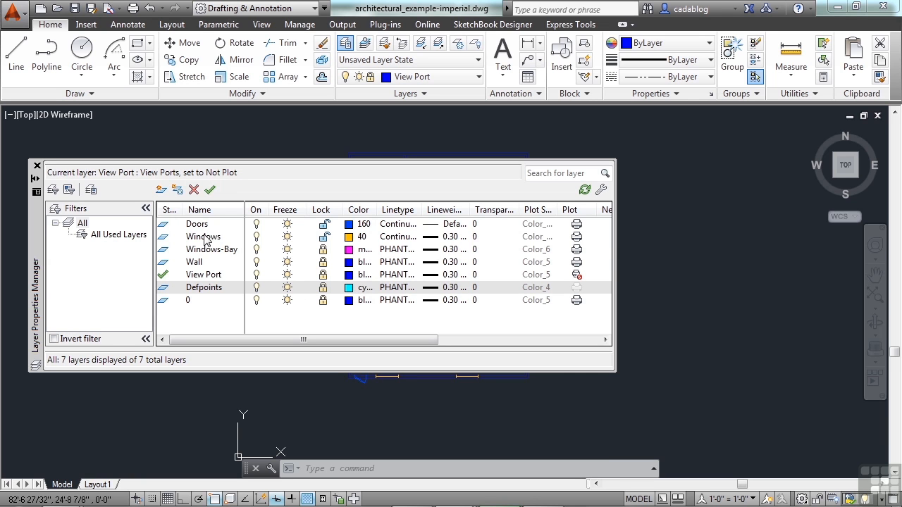
Step: Make the Windows layer blue and View Port green
{"action": "left_click", "coordinate": [203, 237]}
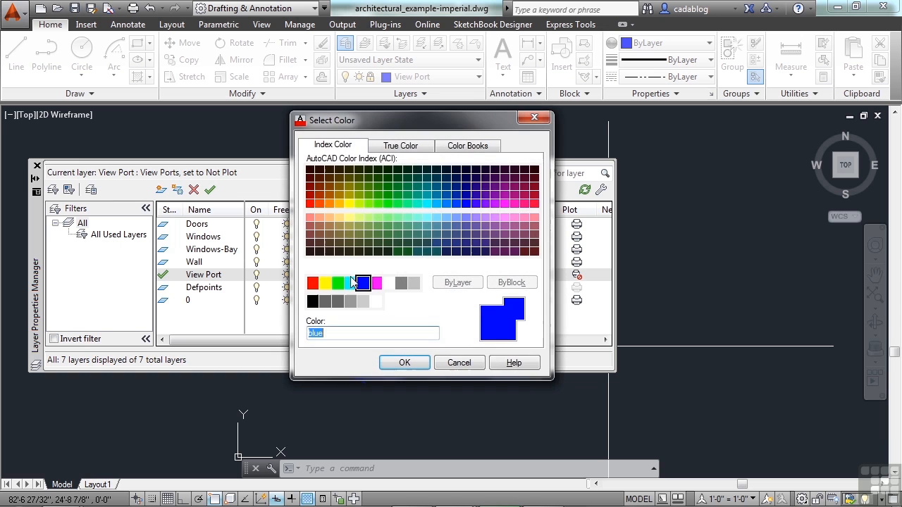
{"action": "left_click", "coordinate": [337, 282]}
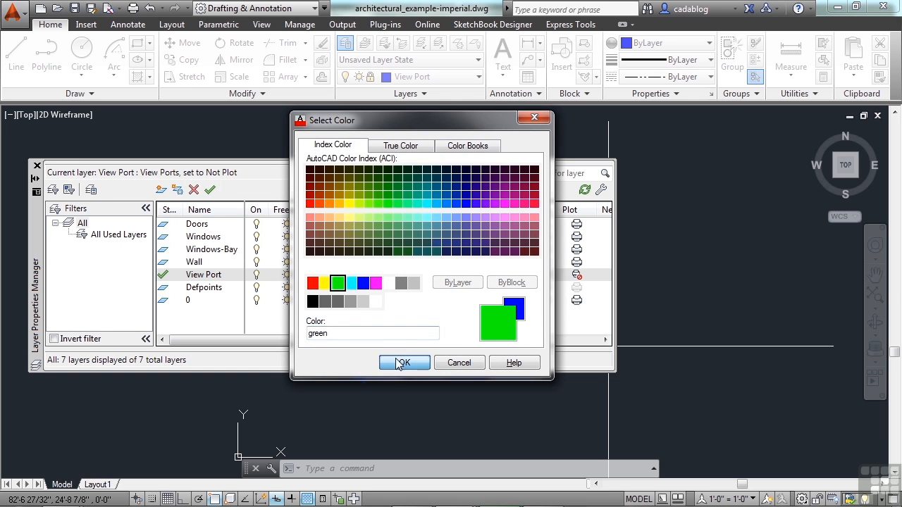
{"action": "left_click", "coordinate": [403, 363]}
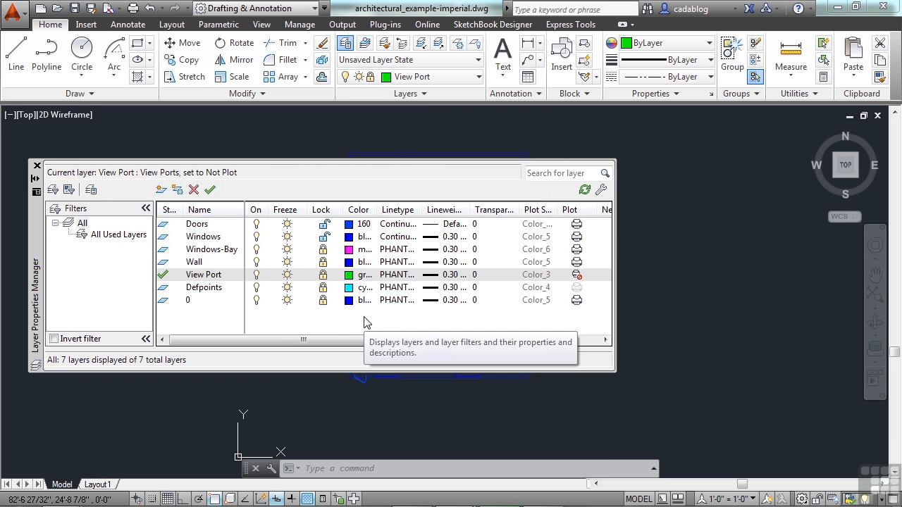